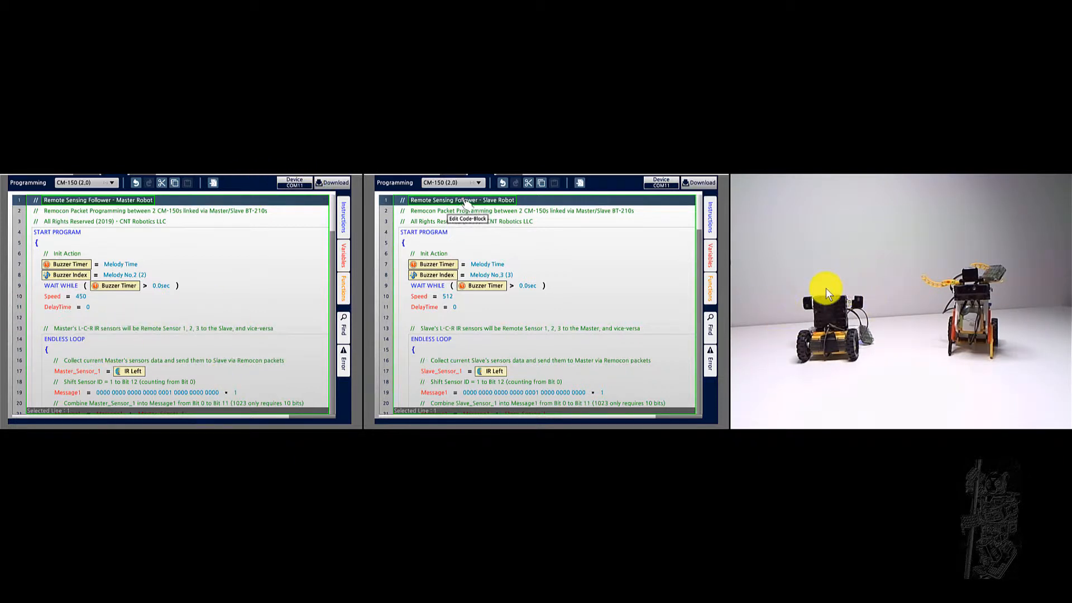
{"action": "mouse_move", "coordinate": [795, 356]}
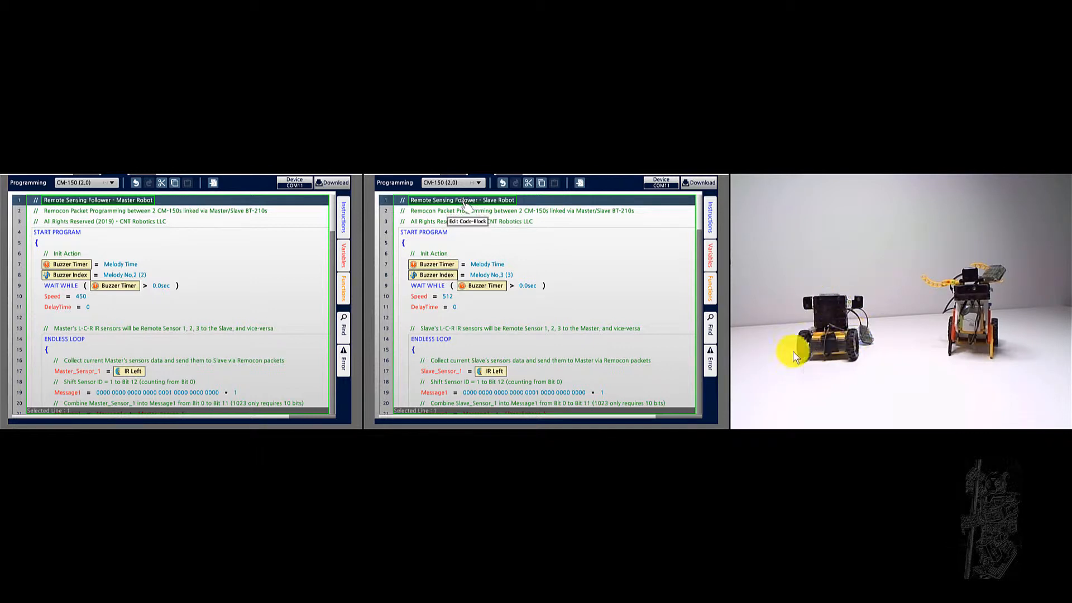